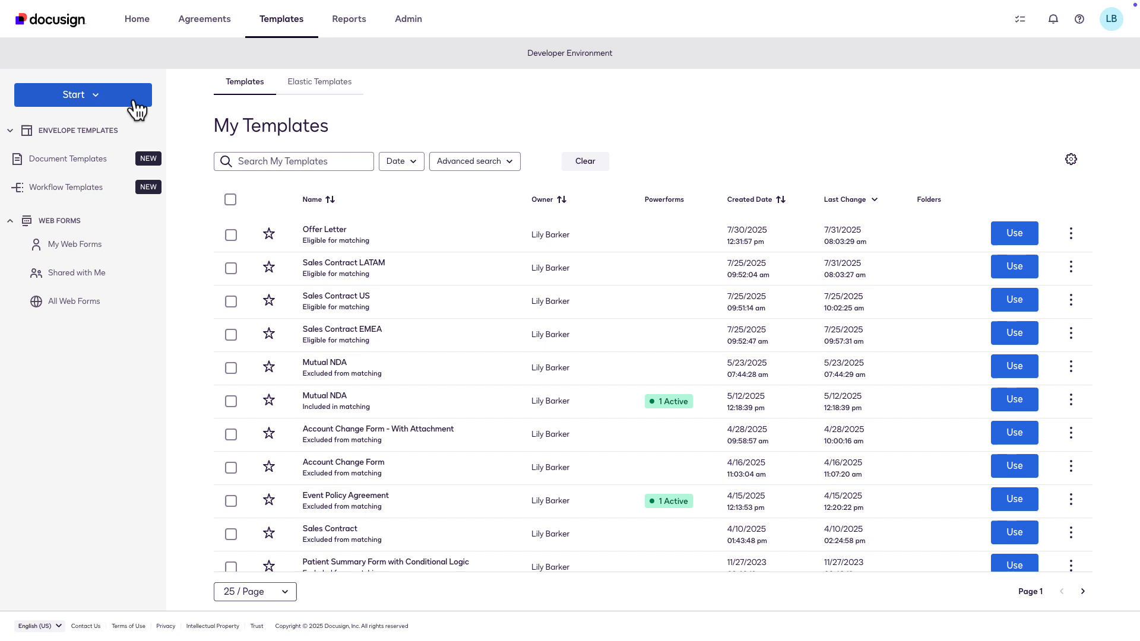
Step: Open the Start menu and reveal Create a Template under Envelope Templates
left_click(82, 95)
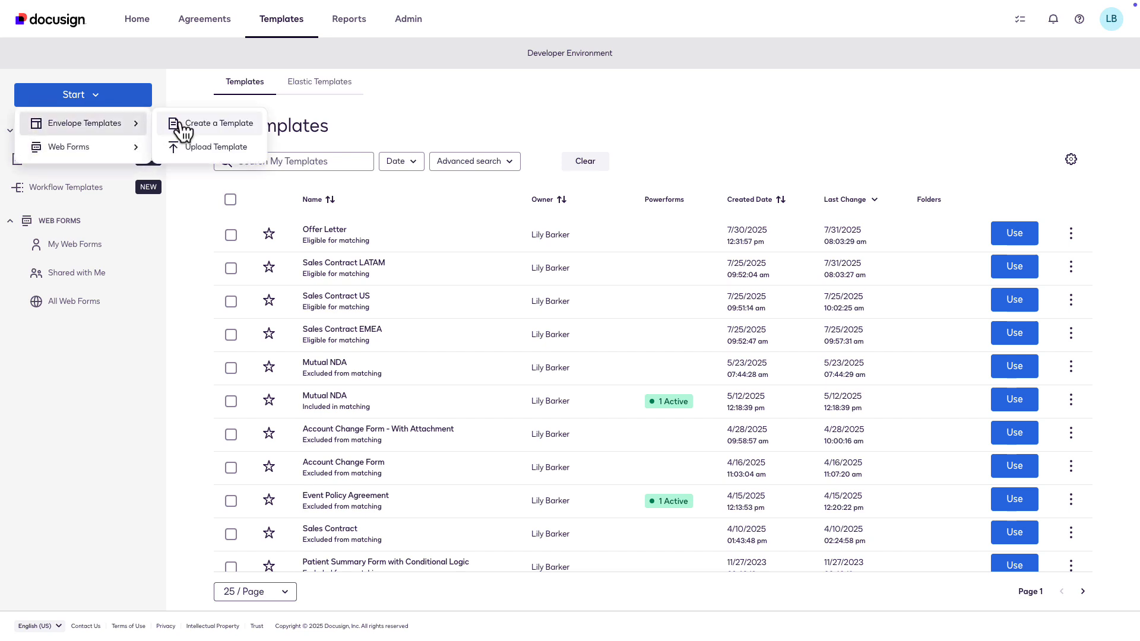
Step: Create the Sales Contract template with Customer and Fontara roles and an envelope type
left_click(219, 123)
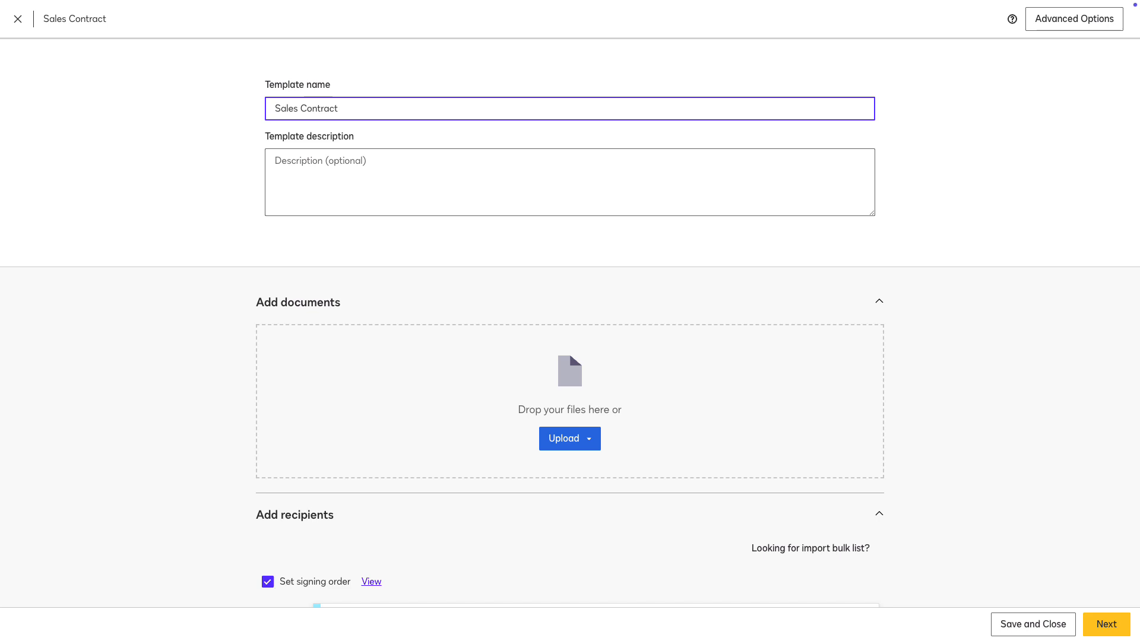
left_click_drag(465, 395, 522, 410)
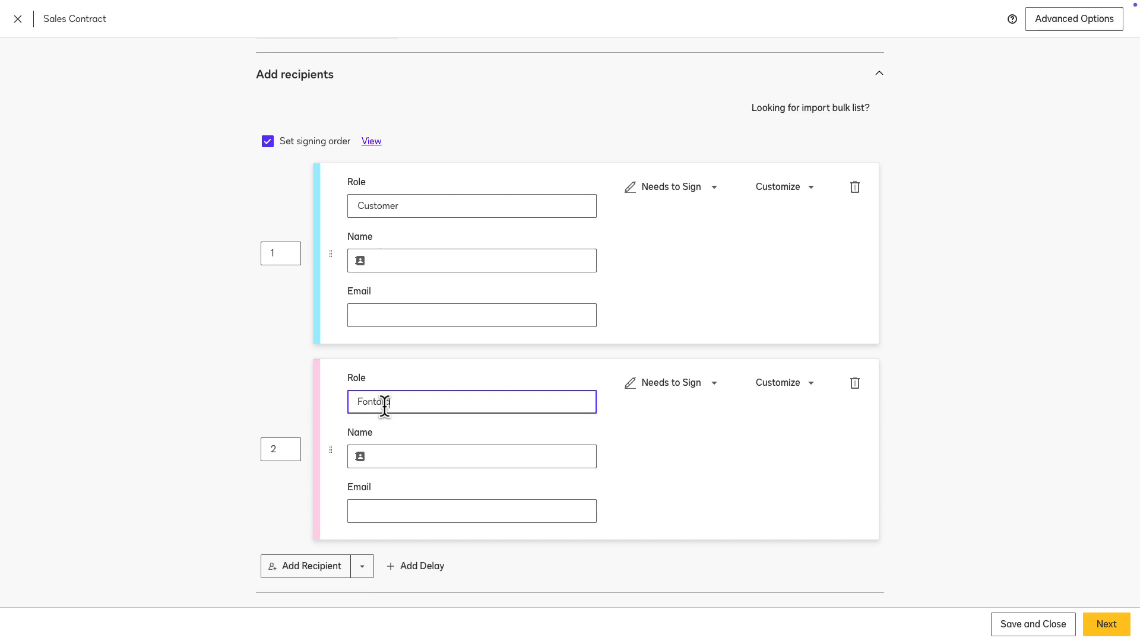
scroll("down", 3)
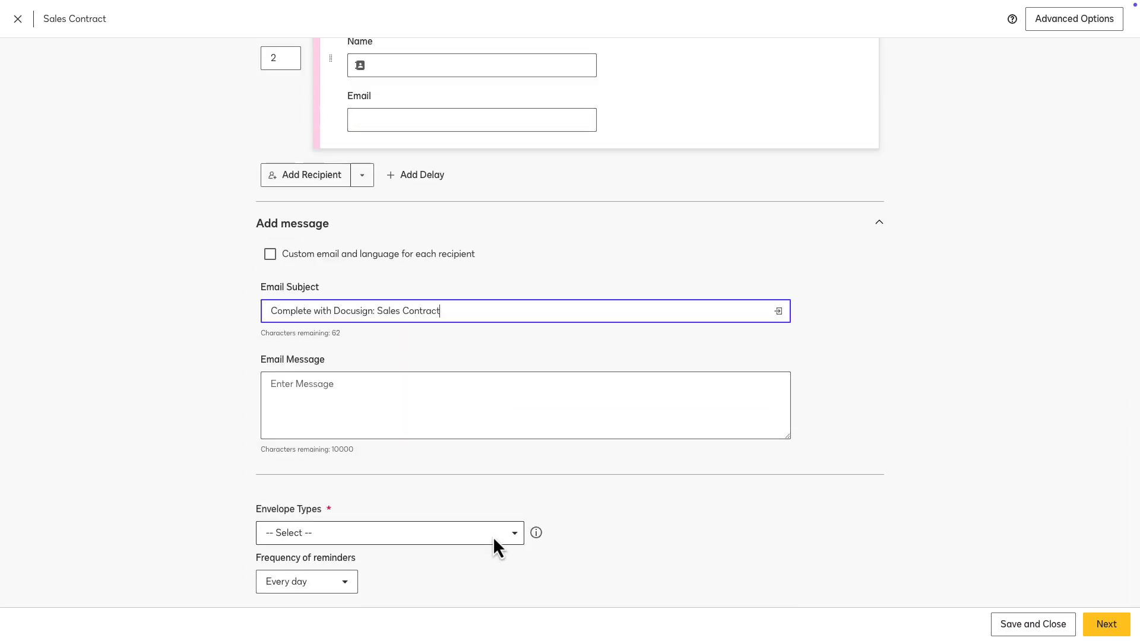
left_click(389, 533)
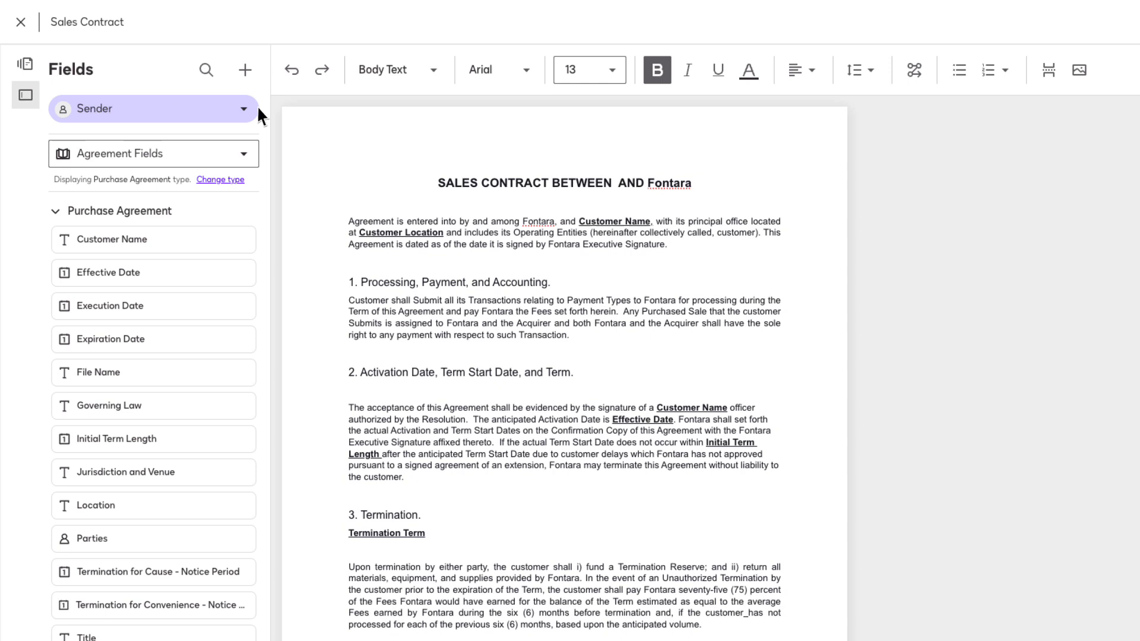
Step: Add Customer Name to the title and review the Effective Date and Initial Term Length fields
left_click(152, 109)
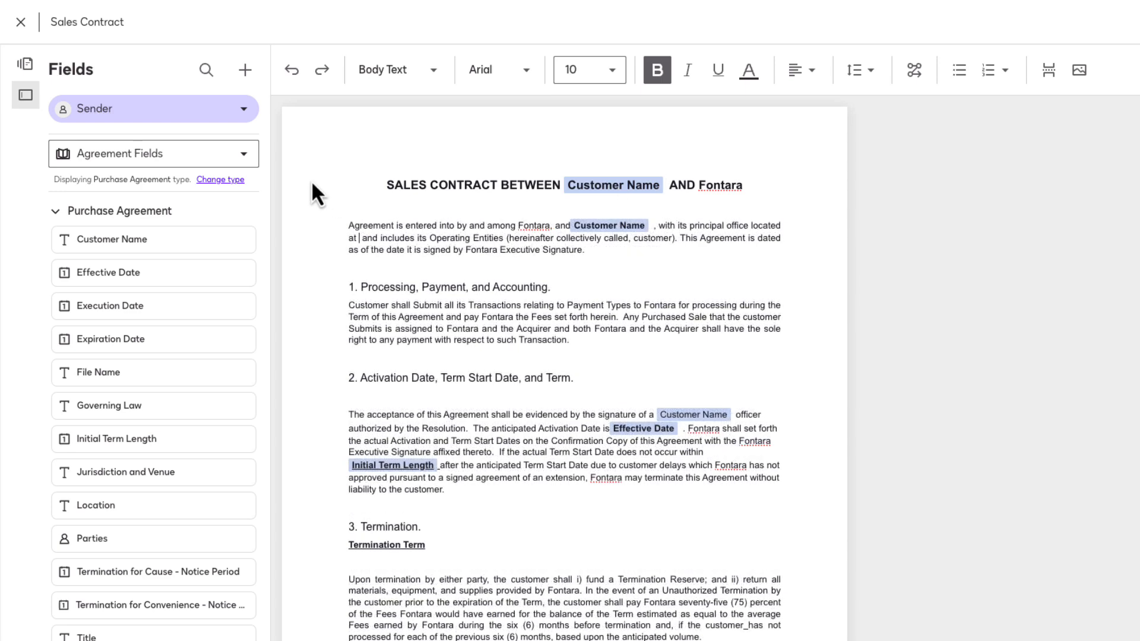
left_click(244, 70)
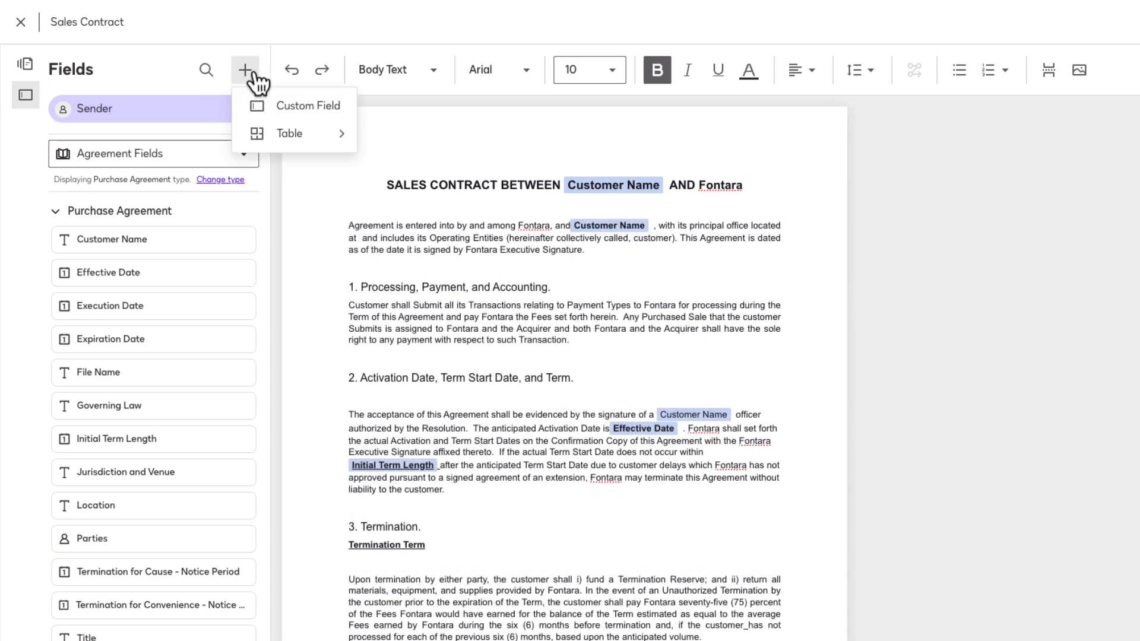
Step: Add a required text sender field named Customer Location, with a description
left_click(308, 106)
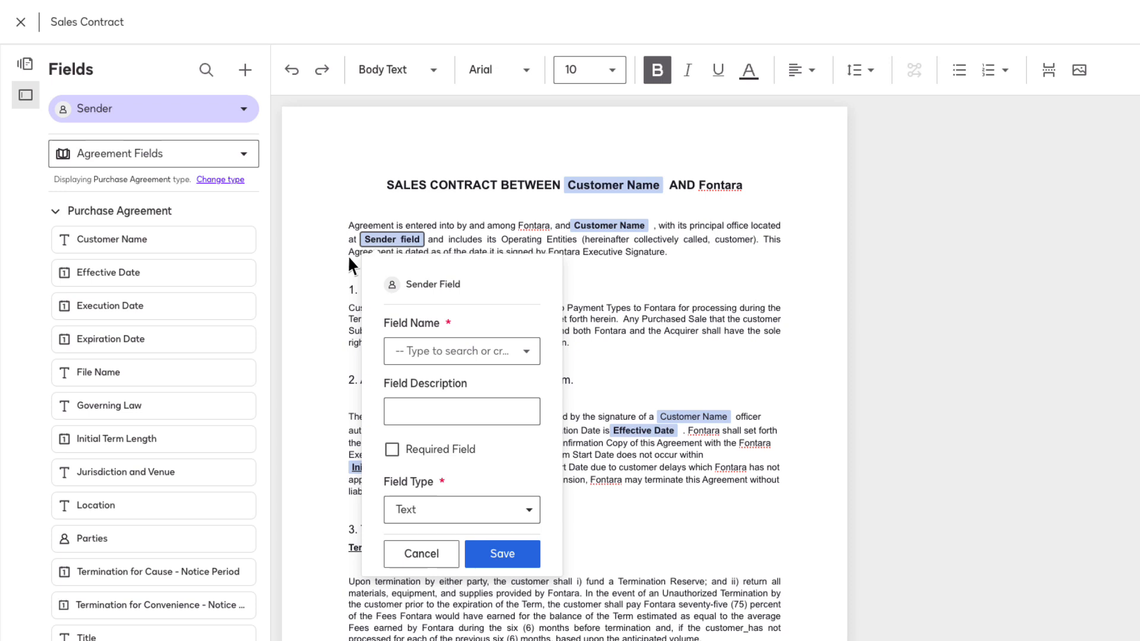
type("Customer Location")
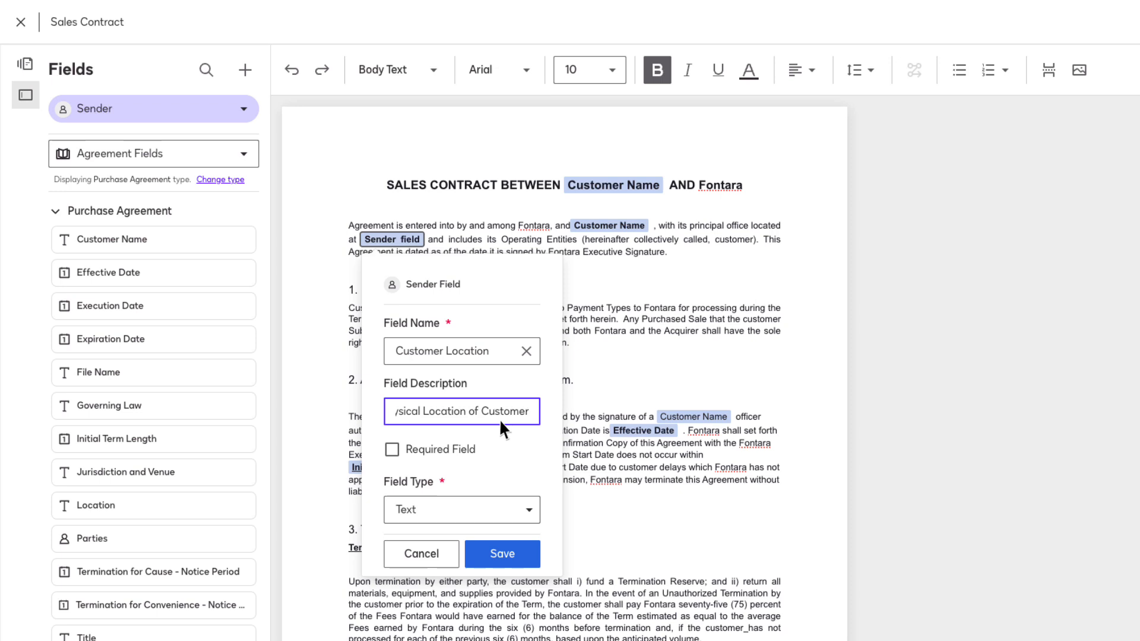
left_click(391, 450)
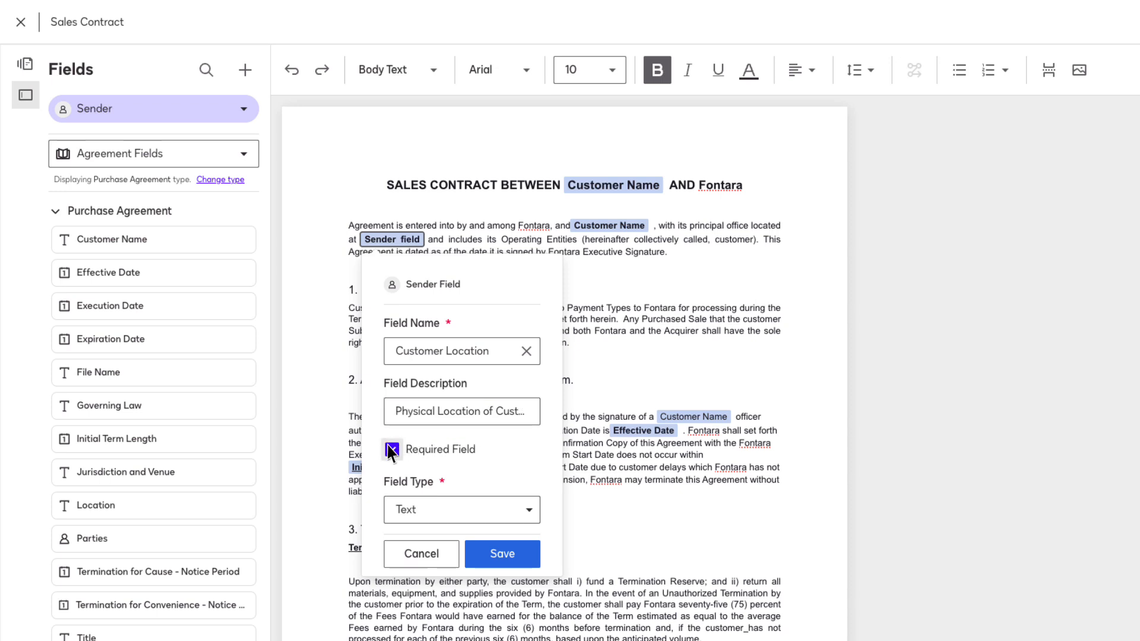
left_click(392, 449)
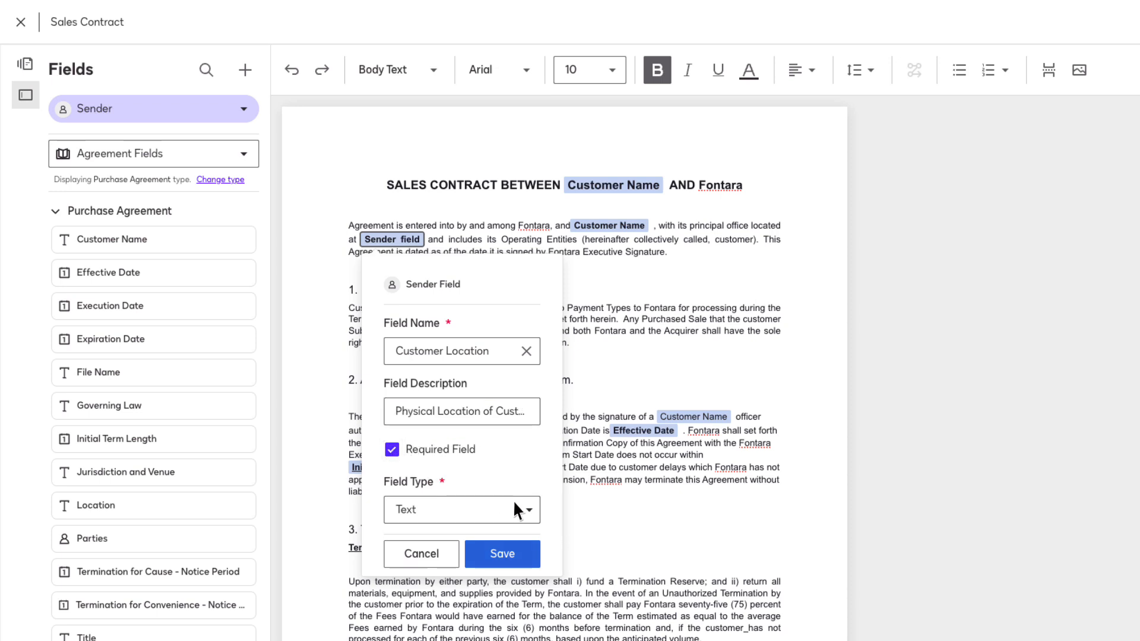
left_click(502, 554)
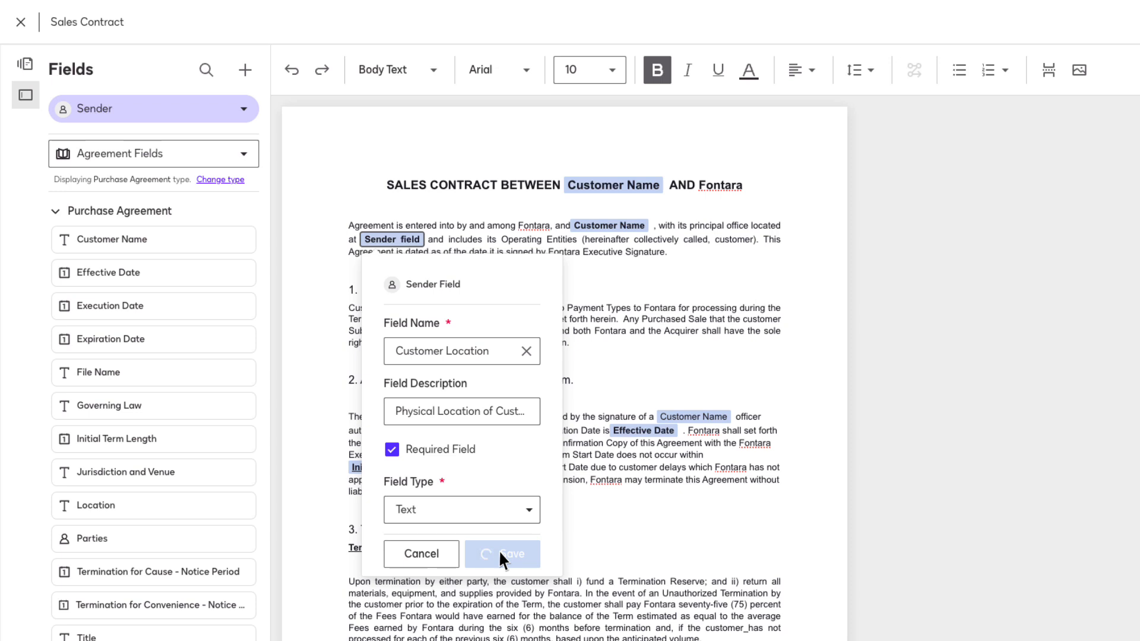
left_click(502, 554)
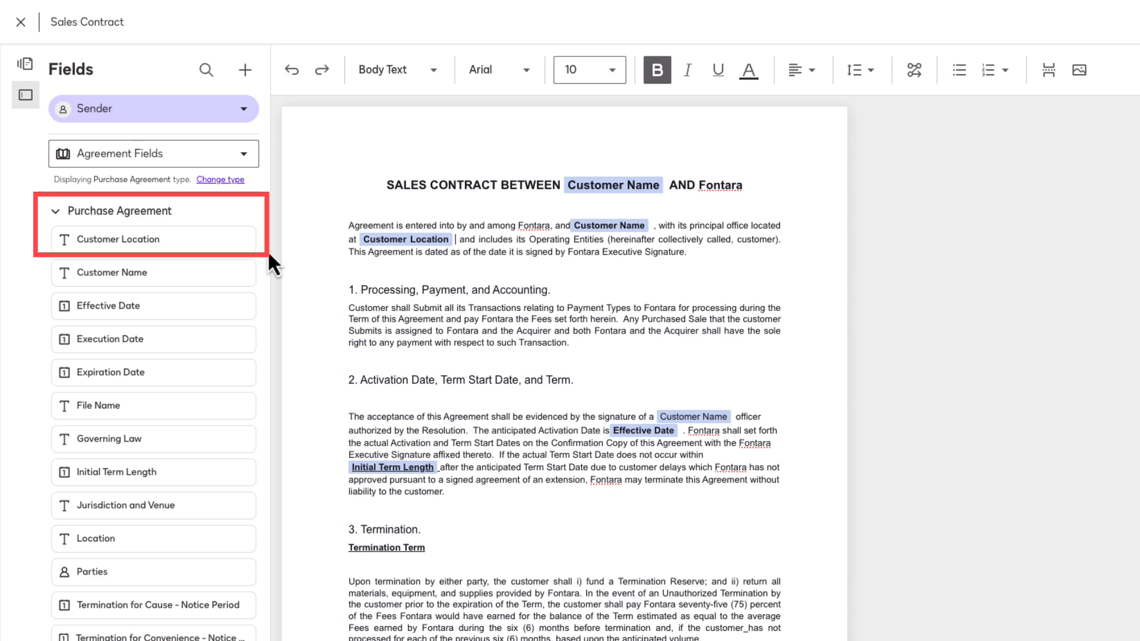
Step: Place Signature and Date Signed fields for Fontara and Customer at their signature lines
scroll("down", 3)
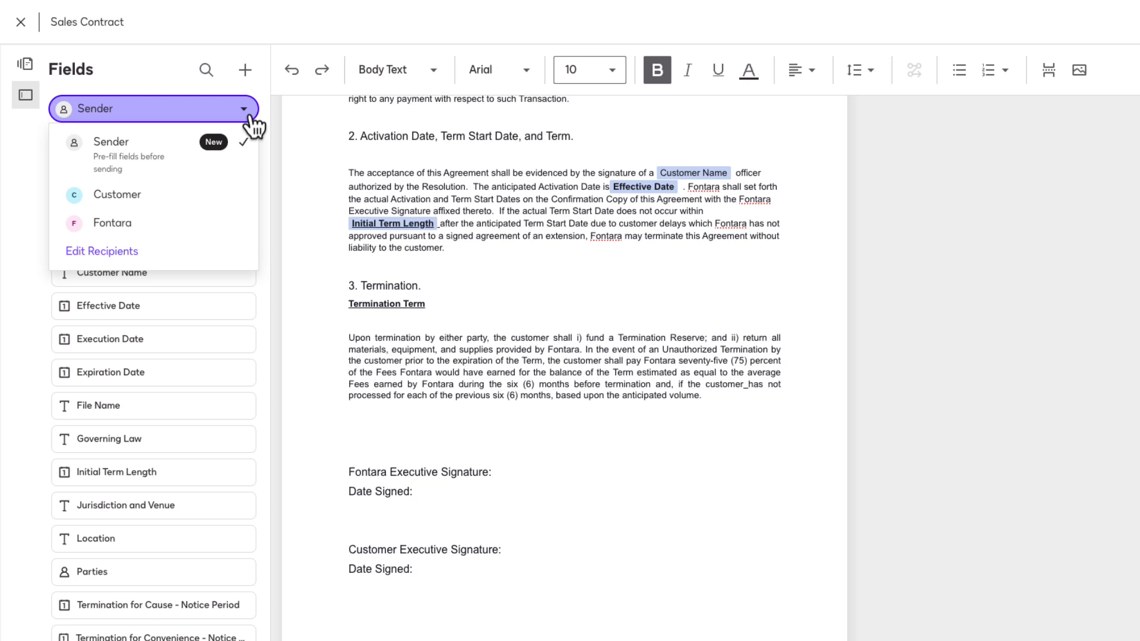
left_click(112, 222)
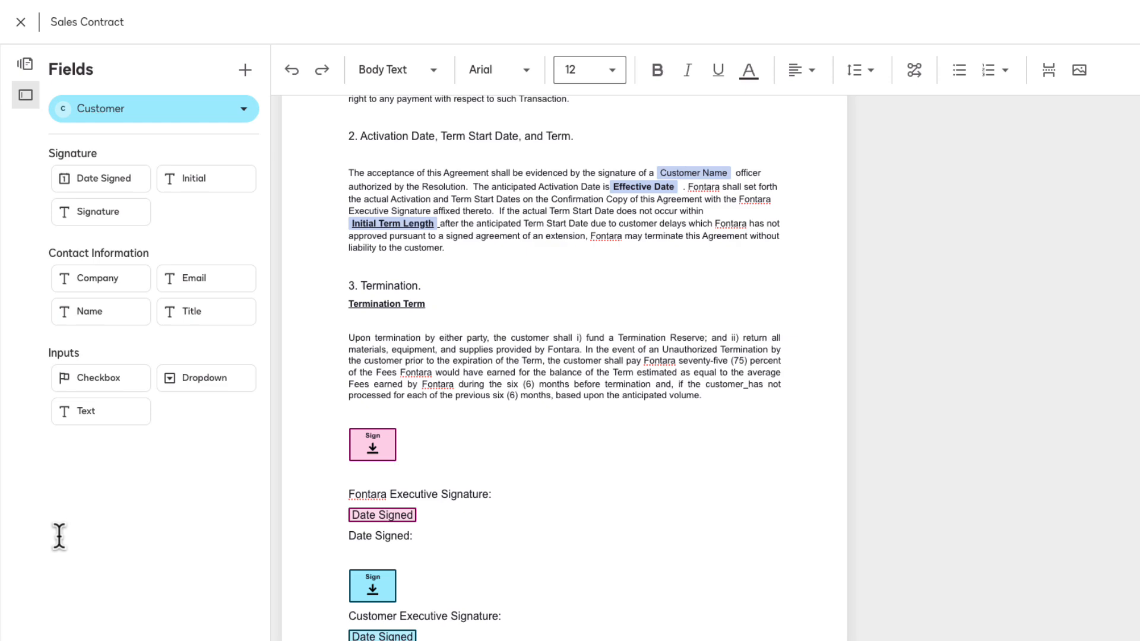
mouse_move(607, 372)
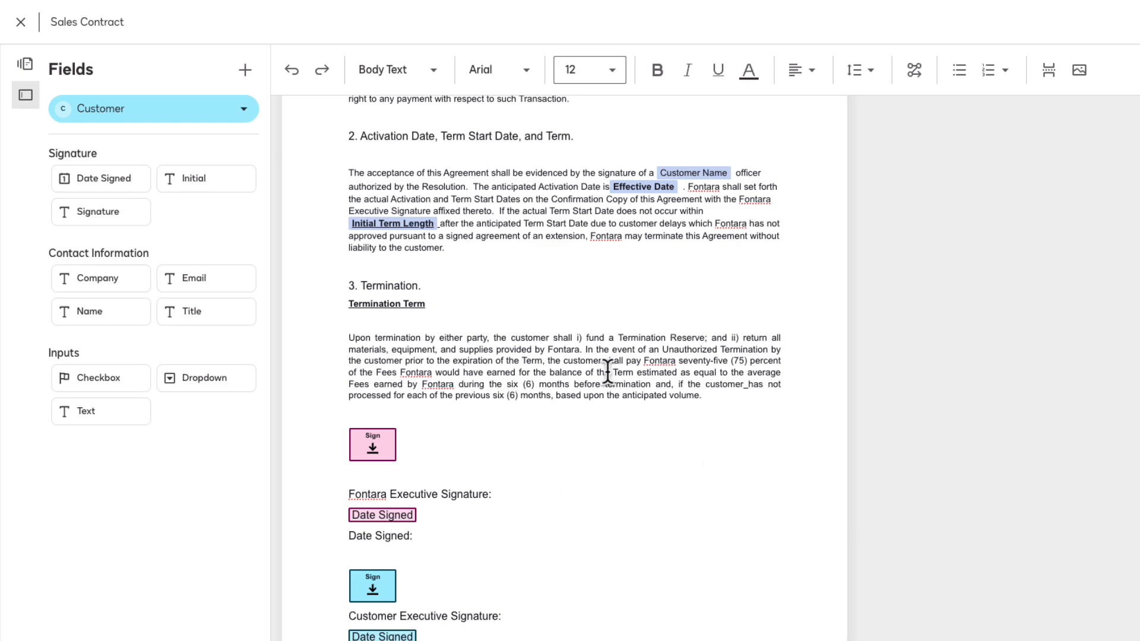
Step: Create rule Fontara Retail showing the termination paragraph when Initial Term Length equals 12 months
left_click(914, 70)
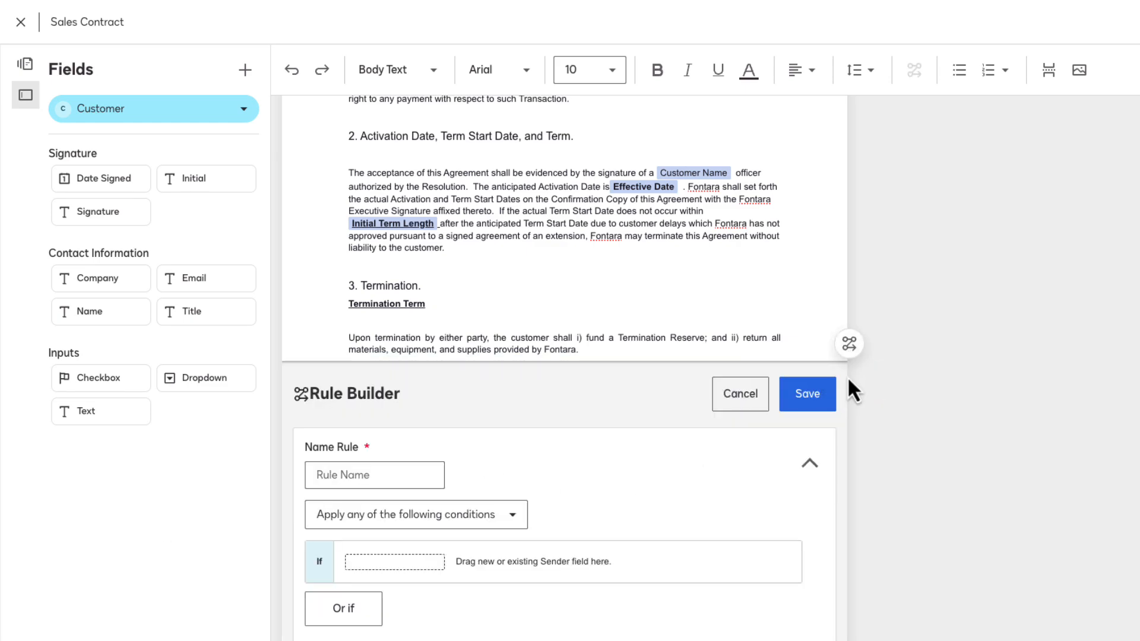
type("Fontara Retail")
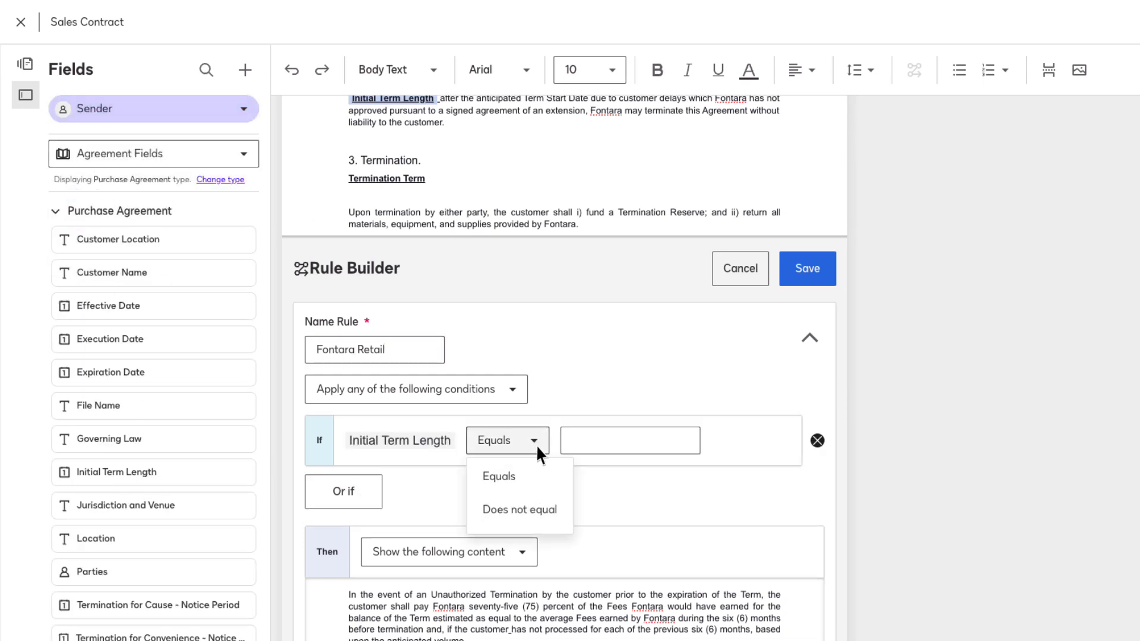
type("12 months")
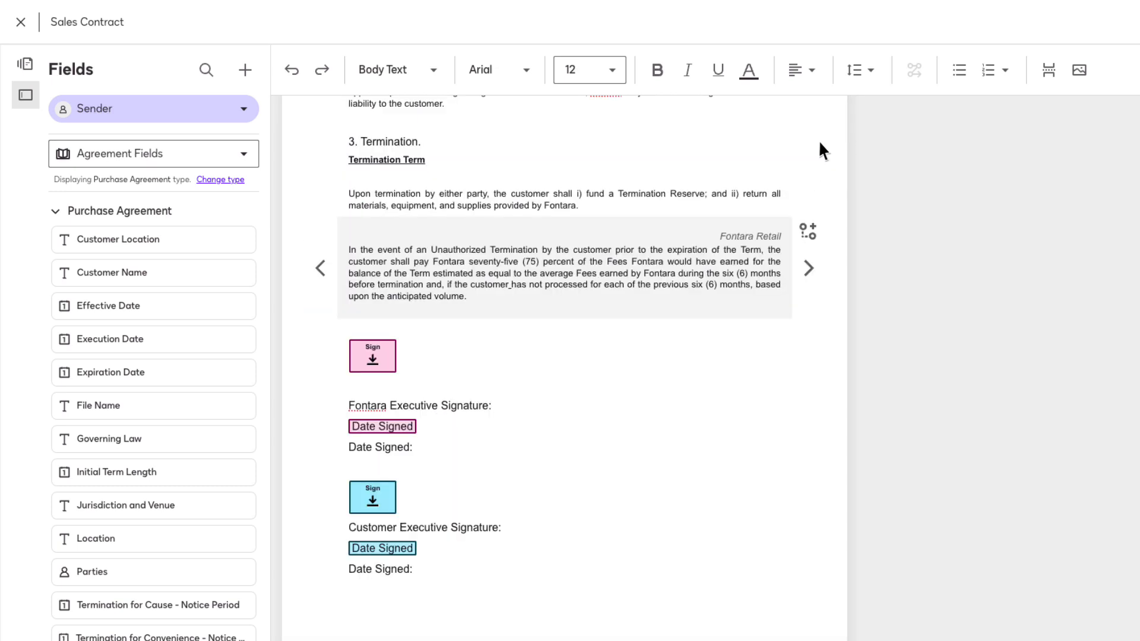
Step: Browse the Fields panel's Table options to reach the Dynamic Table column choices
left_click(245, 70)
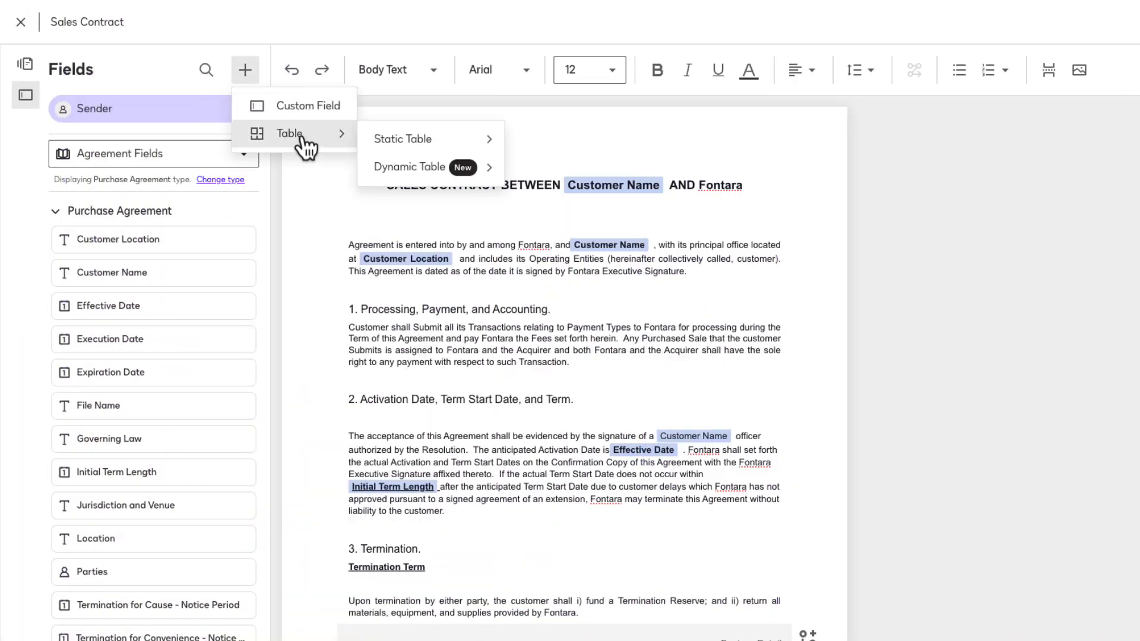
mouse_move(409, 167)
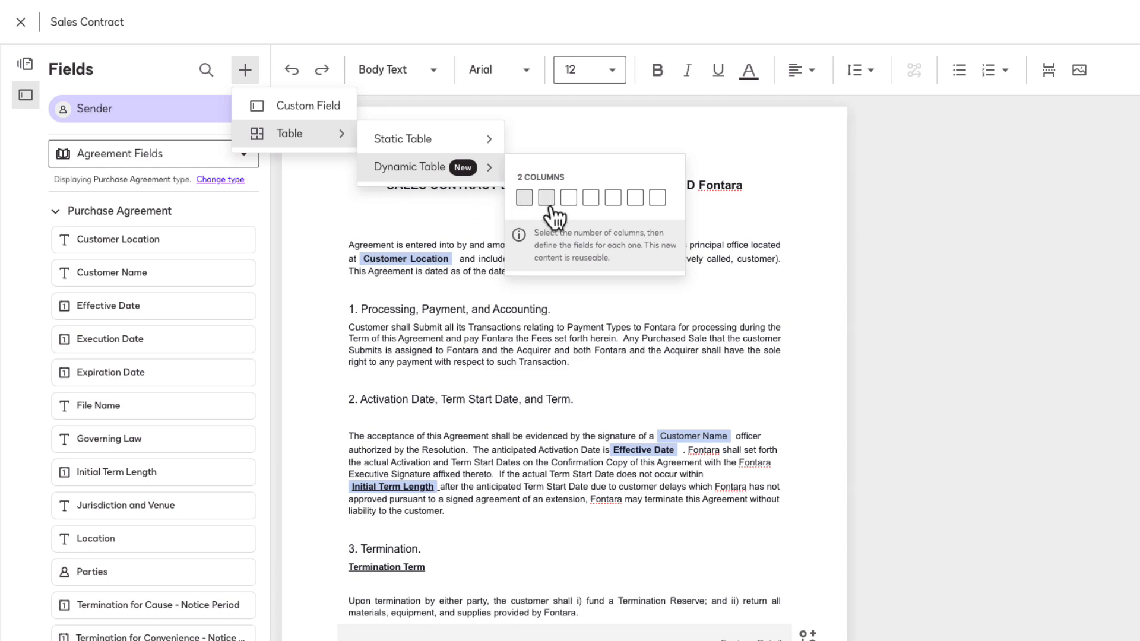
Step: Insert the Sales Contract dynamic table with Product Name, Price, Quantity and Total columns
left_click(546, 197)
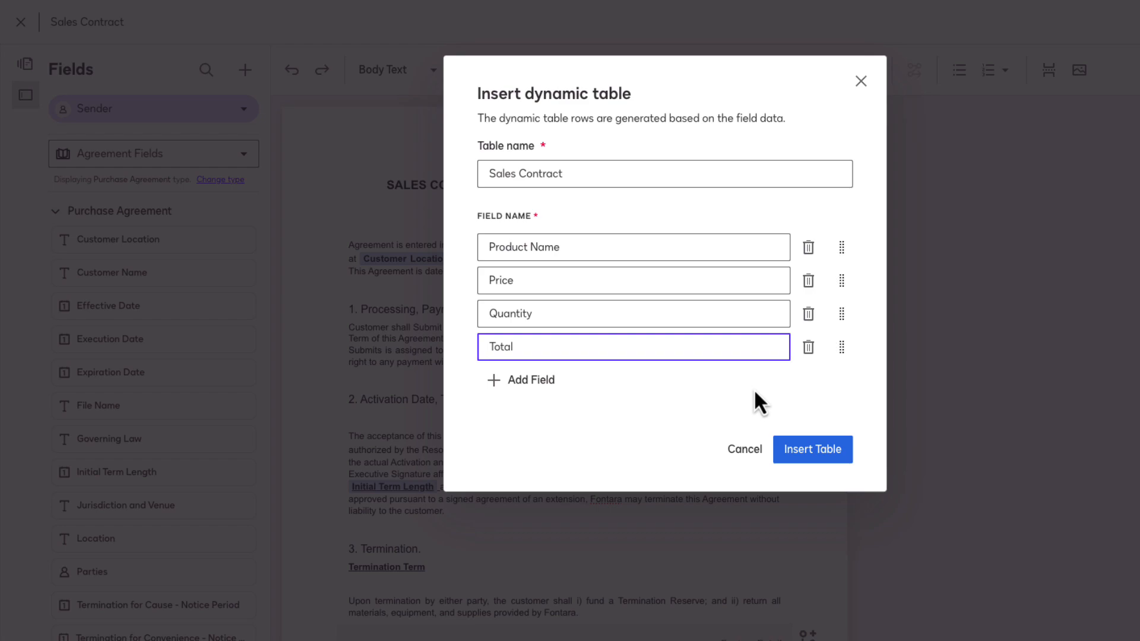
left_click(813, 450)
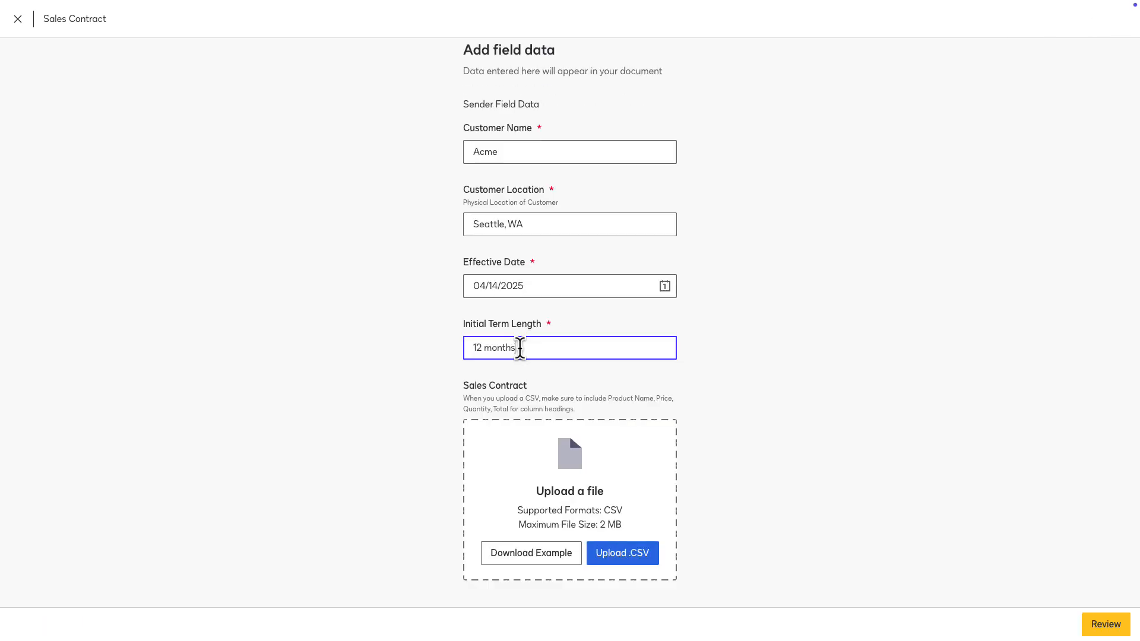
left_click(1106, 624)
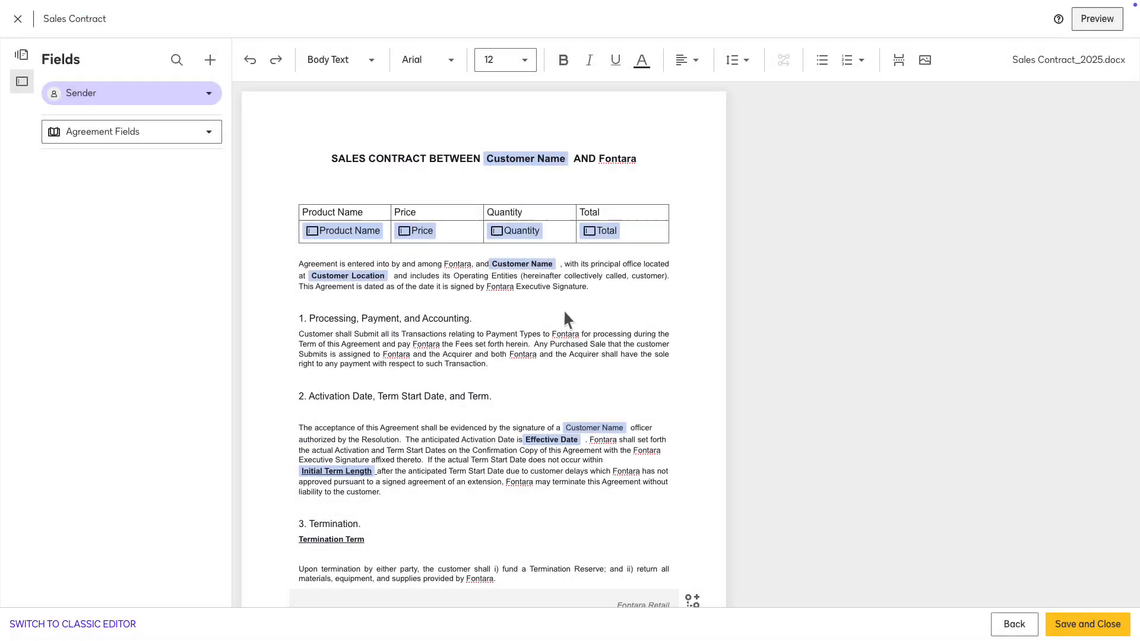
mouse_move(1106, 630)
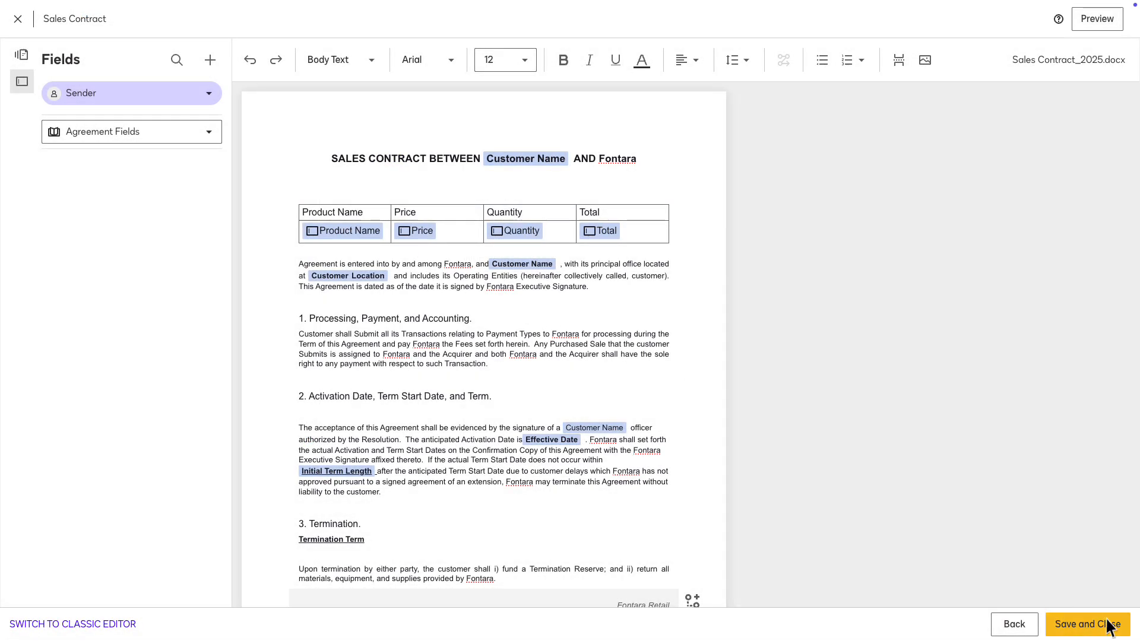